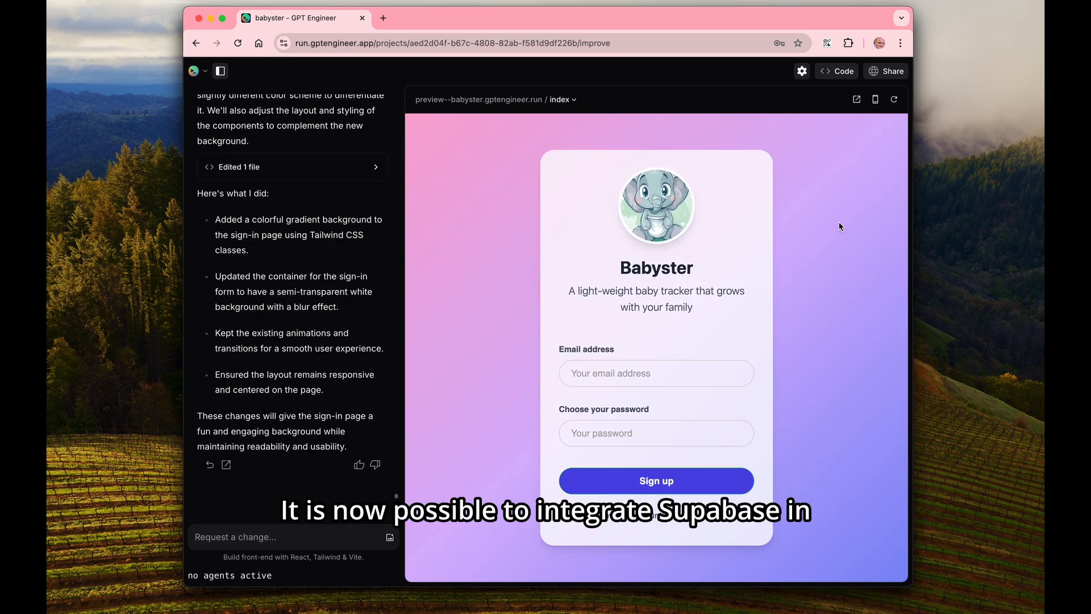
View the babyster project's settings, scrolling to the GitHub link and Supabase integration section
{"action": "left_click", "coordinate": [801, 71]}
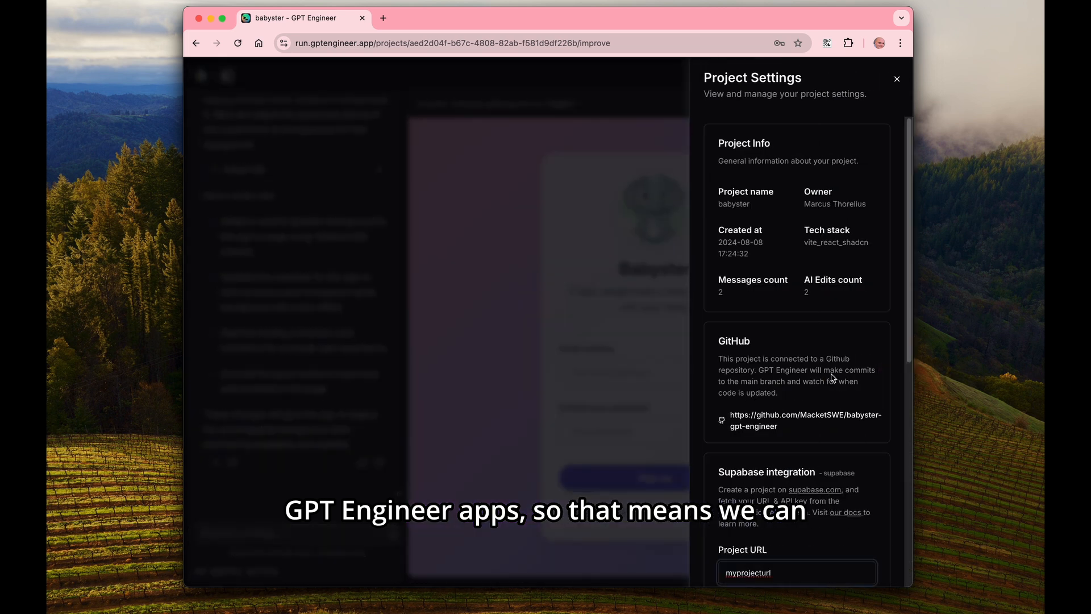
{"action": "scroll", "scroll_direction": "down", "scroll_amount": 3}
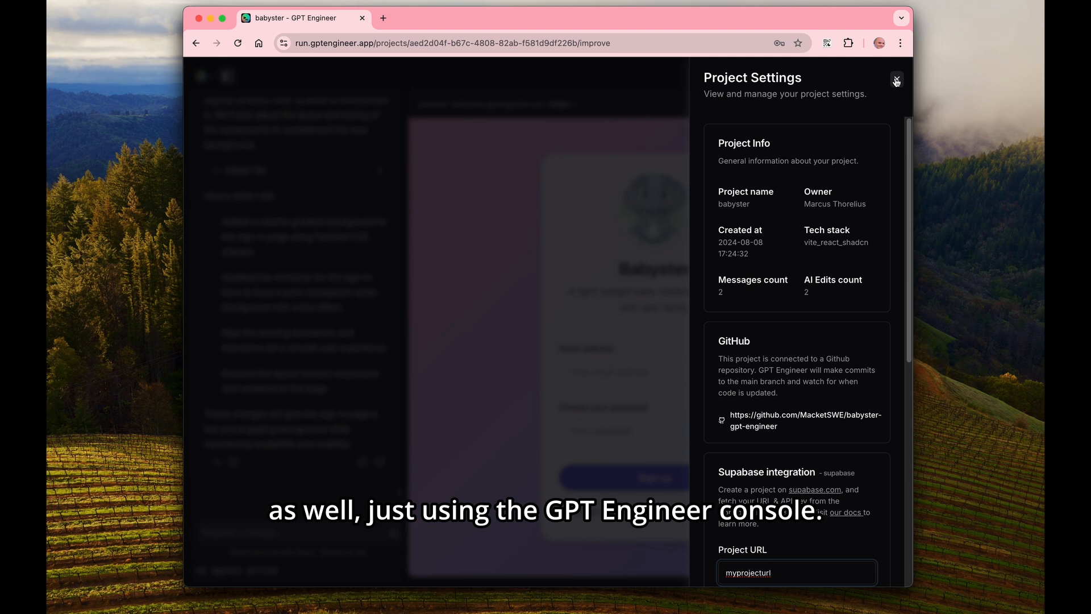
Close the settings, mark Doris awake, log a feeding, and reach the sign-up form with an email entered
{"action": "left_click", "coordinate": [897, 81]}
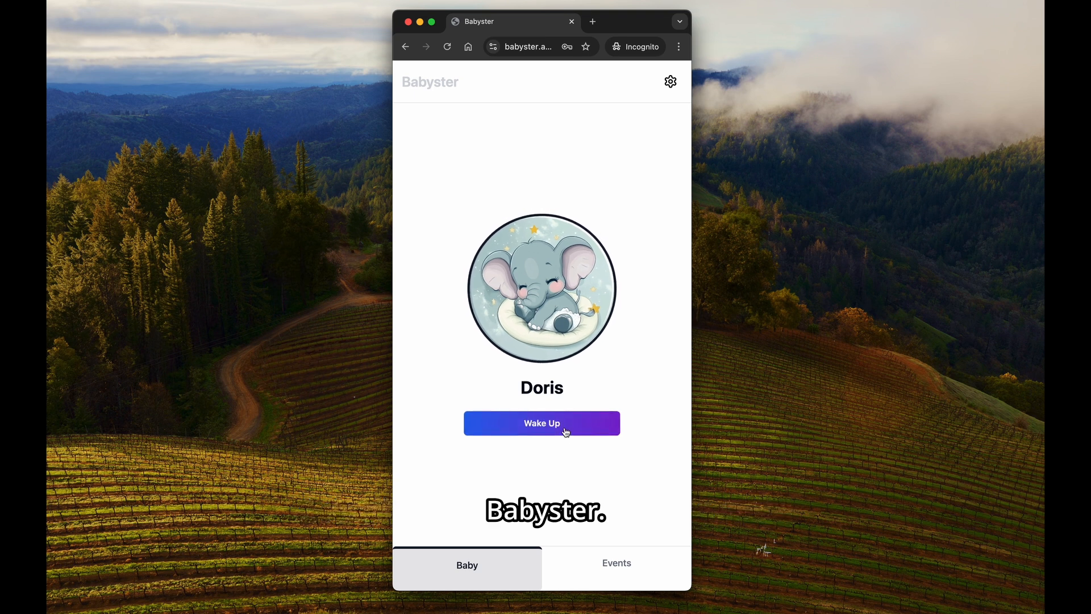
{"action": "left_click", "coordinate": [541, 423]}
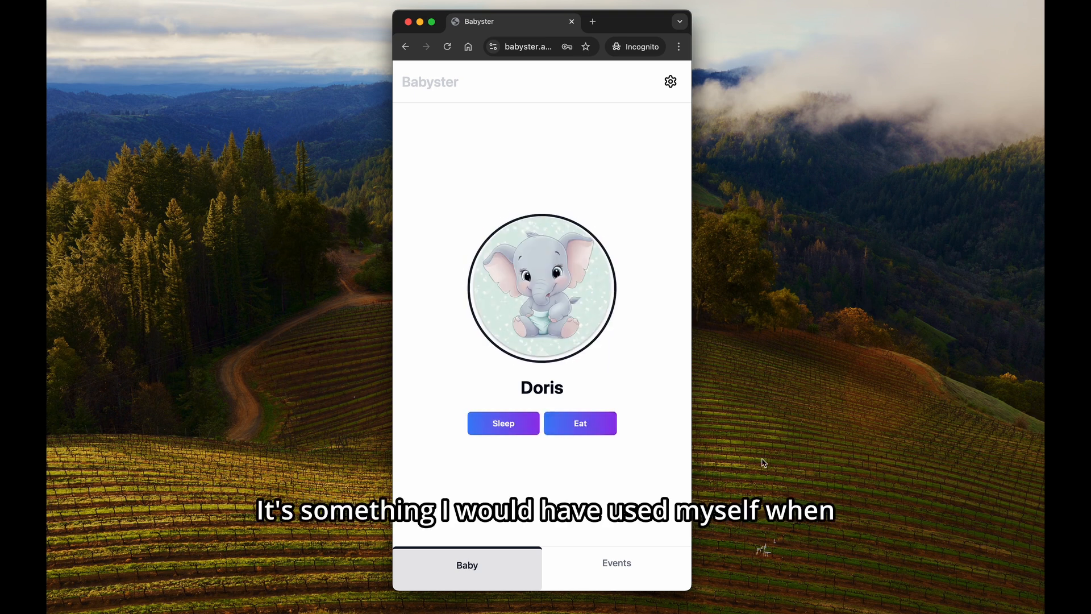
{"action": "left_click", "coordinate": [579, 422]}
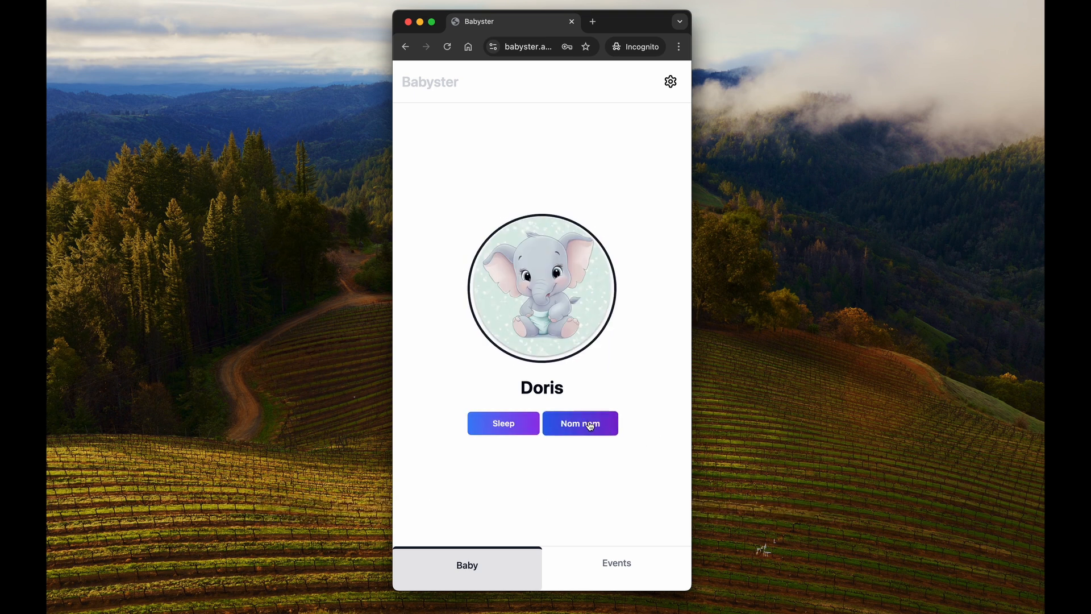
{"action": "left_click", "coordinate": [580, 423]}
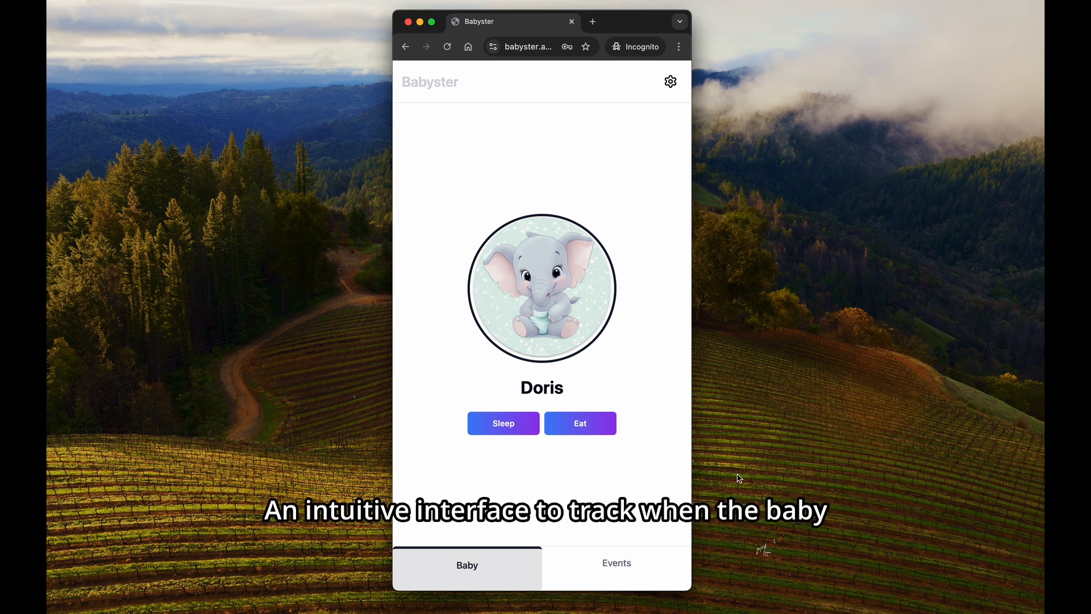
{"action": "left_click", "coordinate": [580, 423]}
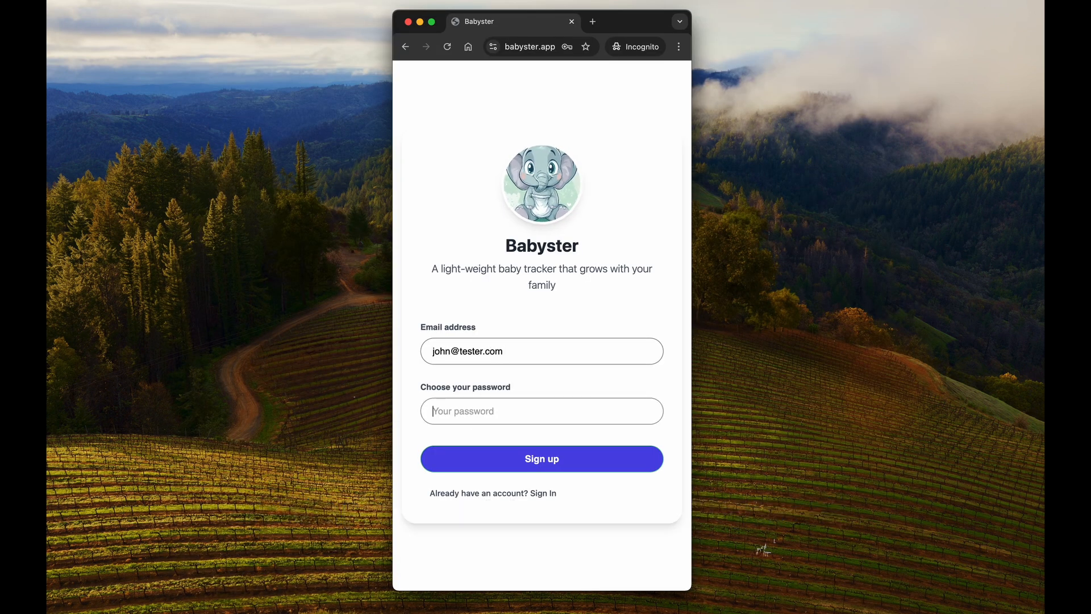
Sign up the account, log Doris asleep, awake and fed, then view the events list
{"action": "left_click", "coordinate": [541, 458]}
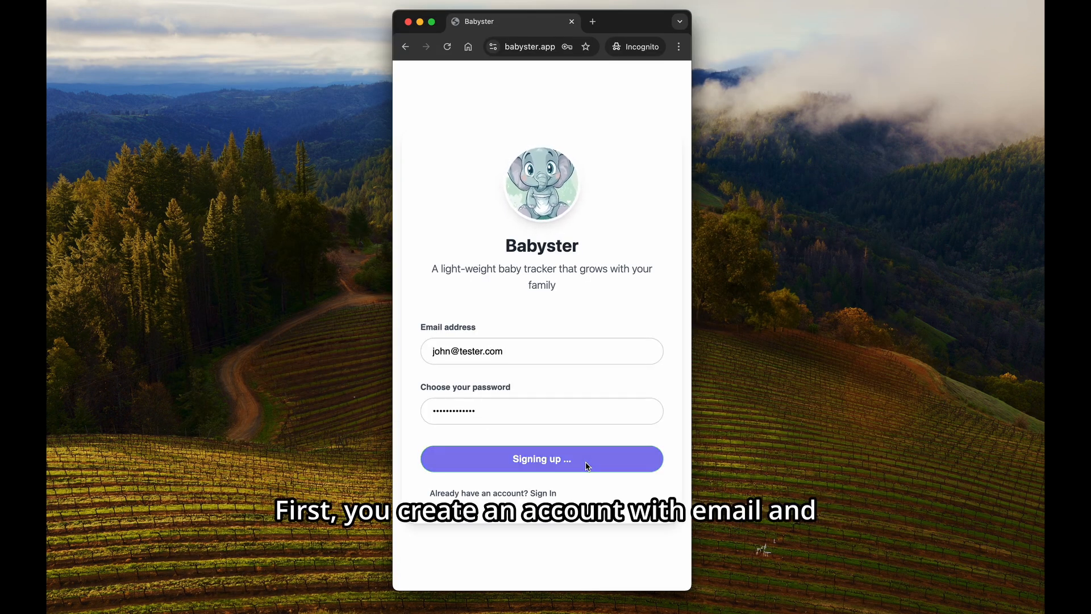
{"action": "left_click", "coordinate": [541, 458]}
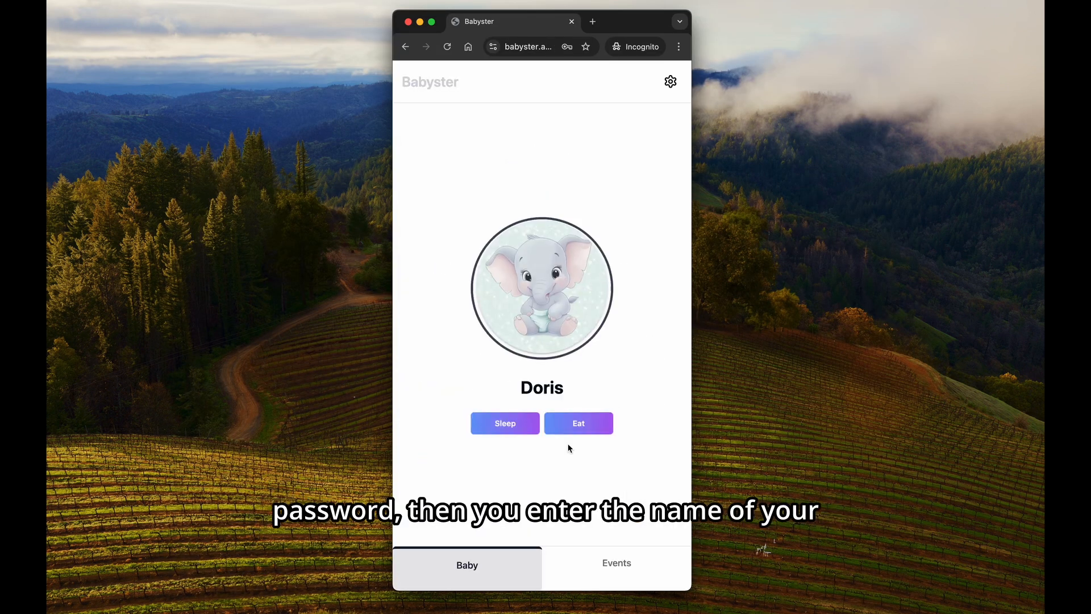
{"action": "mouse_move", "coordinate": [836, 446]}
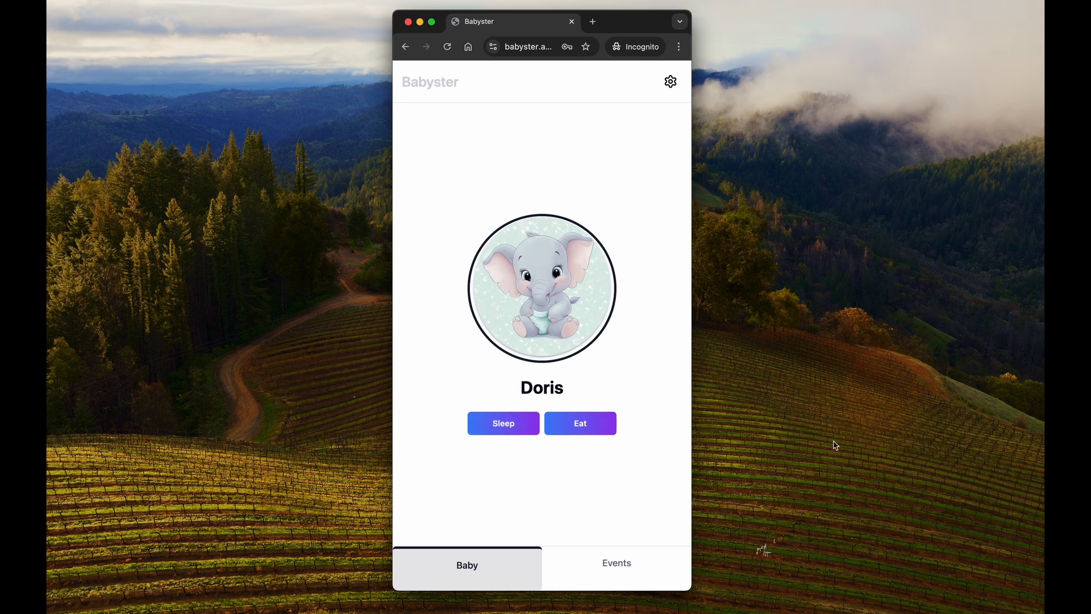
{"action": "left_click", "coordinate": [503, 423]}
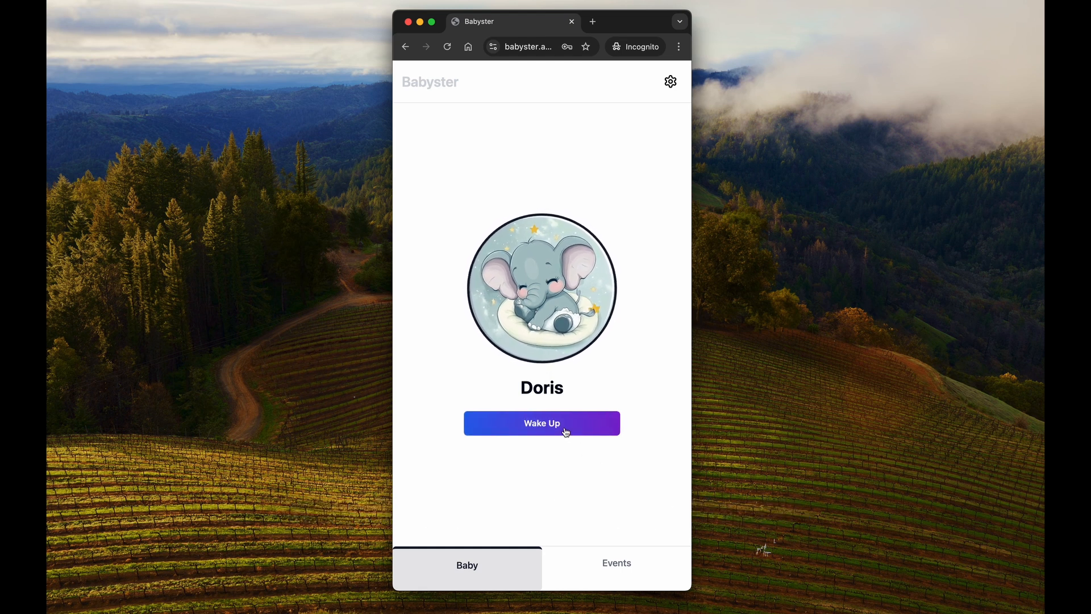
{"action": "left_click", "coordinate": [541, 423]}
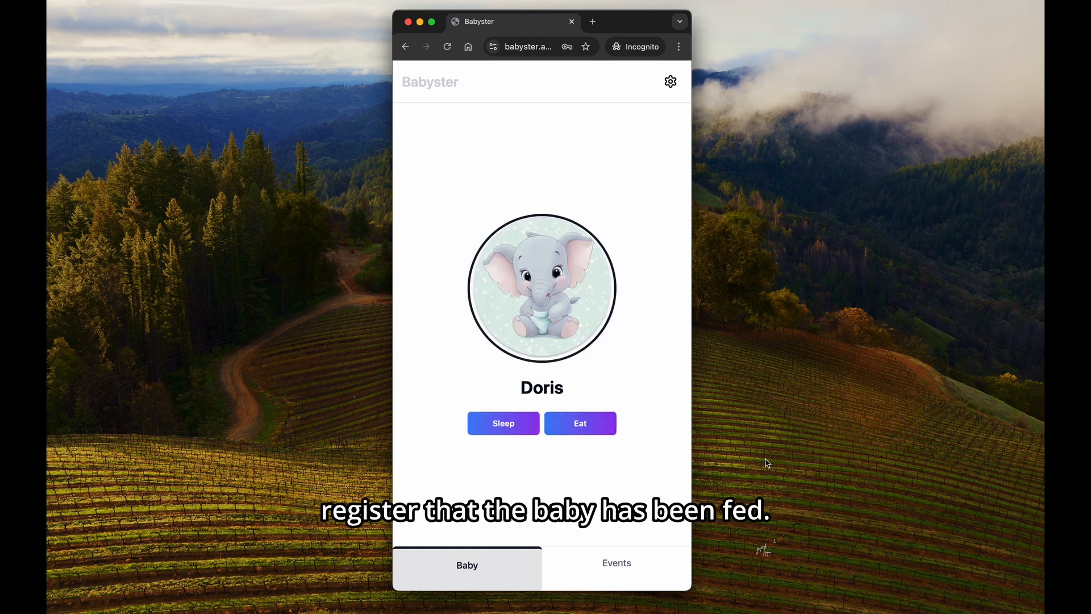
{"action": "left_click", "coordinate": [580, 422]}
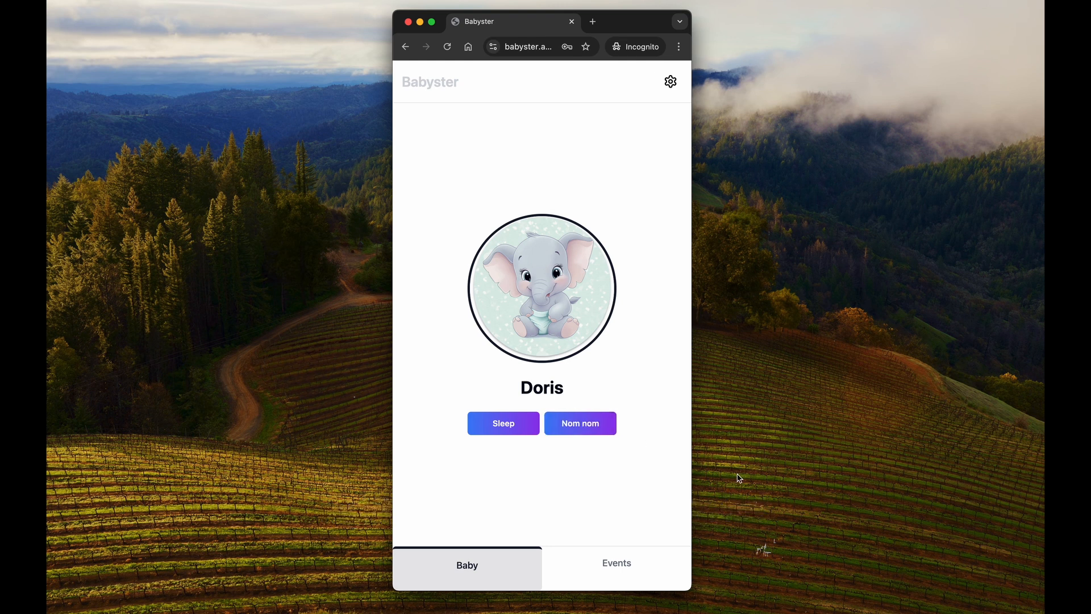
{"action": "left_click", "coordinate": [615, 565]}
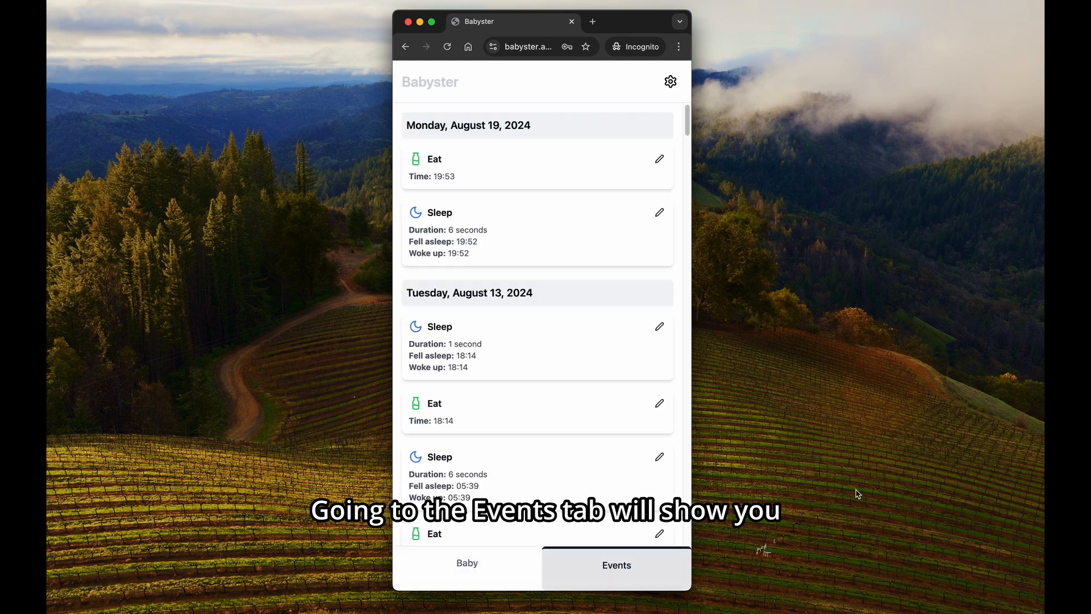
Edit the 19:53 Eat event and enter the comment '20 cl of milk'
{"action": "scroll", "scroll_direction": "down", "scroll_amount": 3}
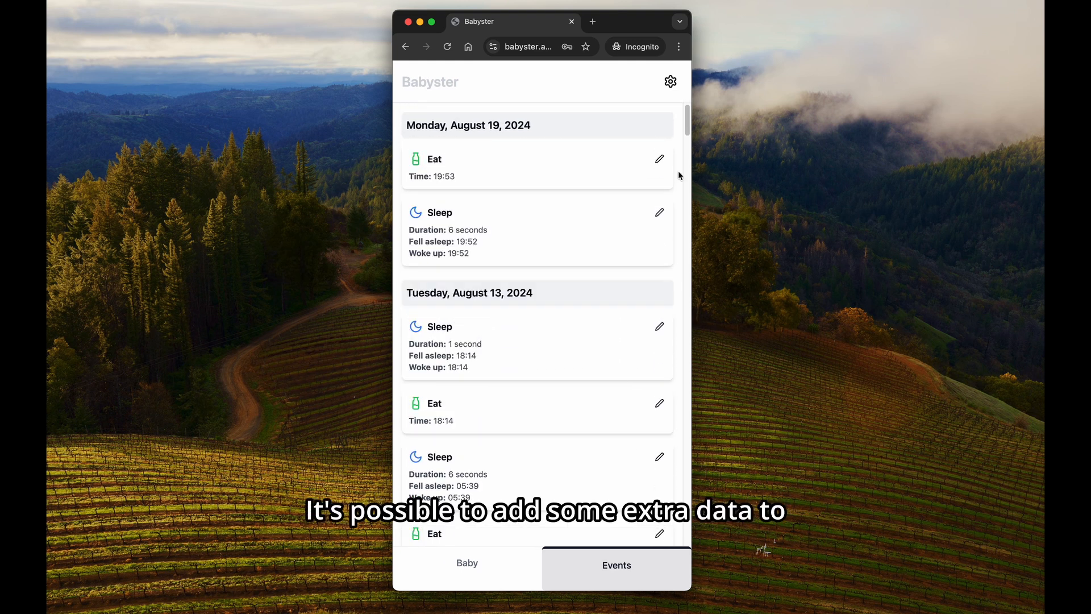
{"action": "left_click", "coordinate": [659, 159]}
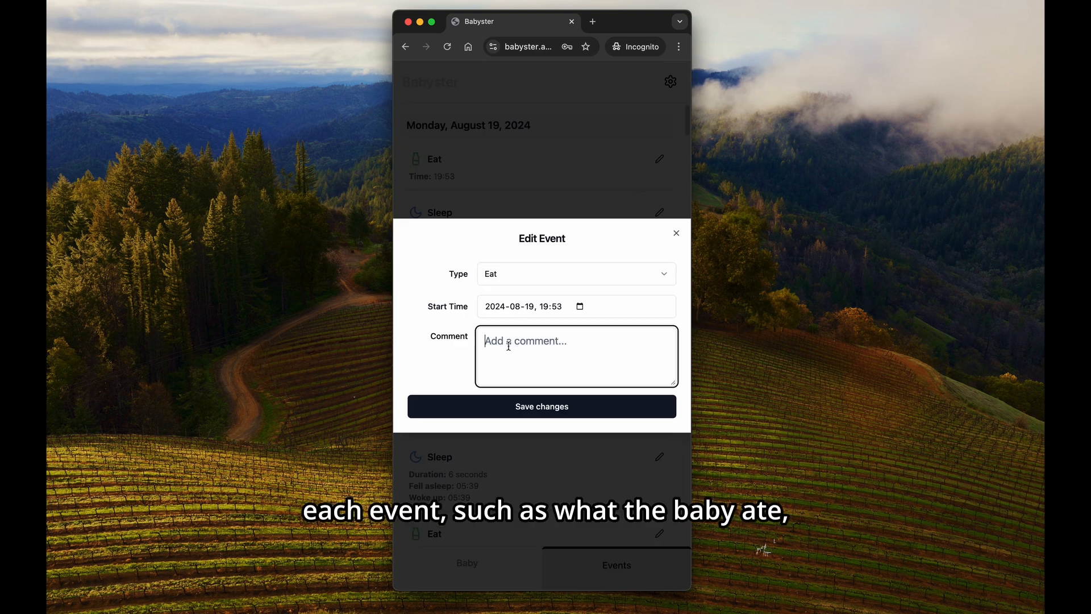
{"action": "type", "text": "20 cl of milk"}
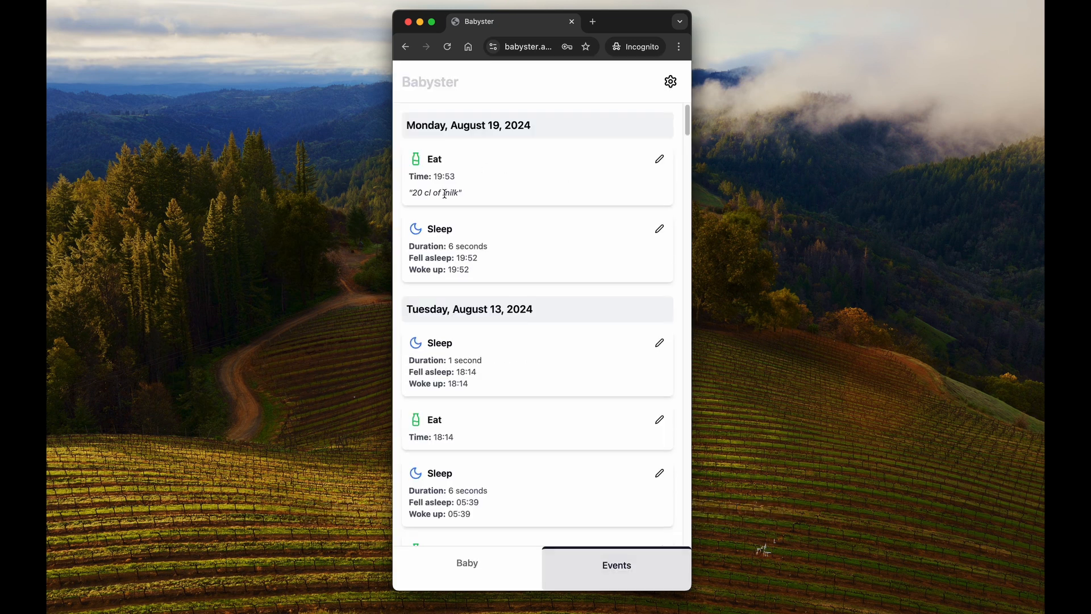
Upload the baby photo as Doris's avatar from the account settings and return to her screen
{"action": "left_click", "coordinate": [670, 82]}
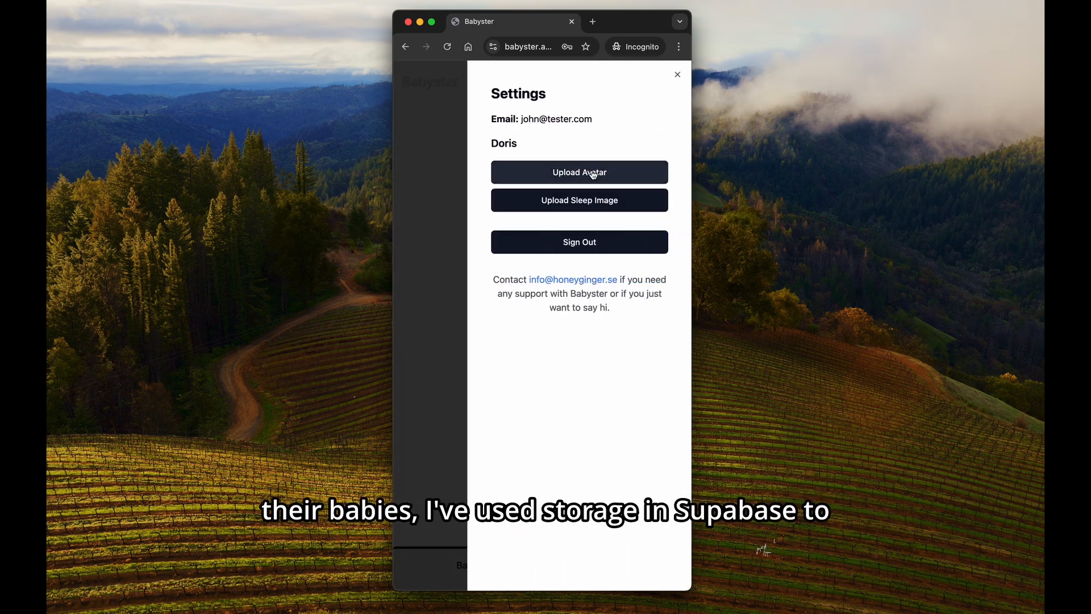
{"action": "left_click", "coordinate": [578, 171]}
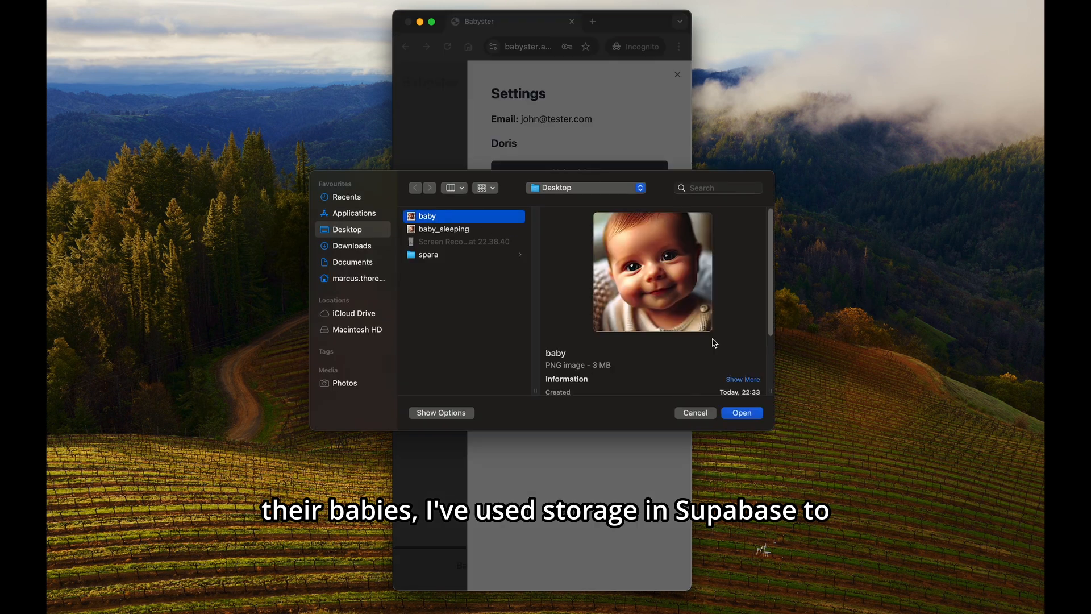
{"action": "left_click", "coordinate": [741, 412]}
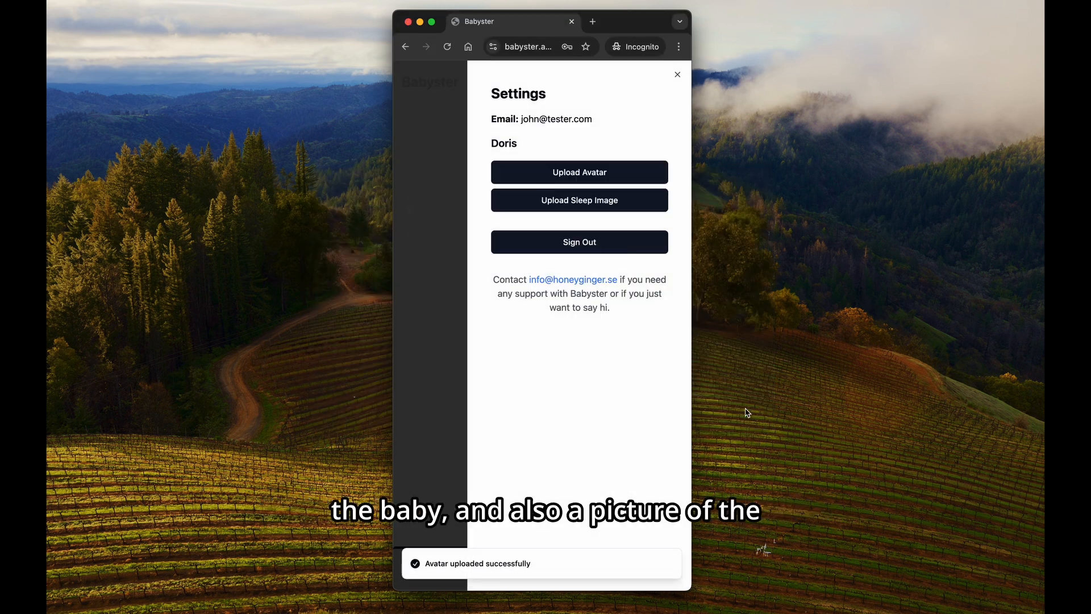
{"action": "left_click", "coordinate": [675, 75]}
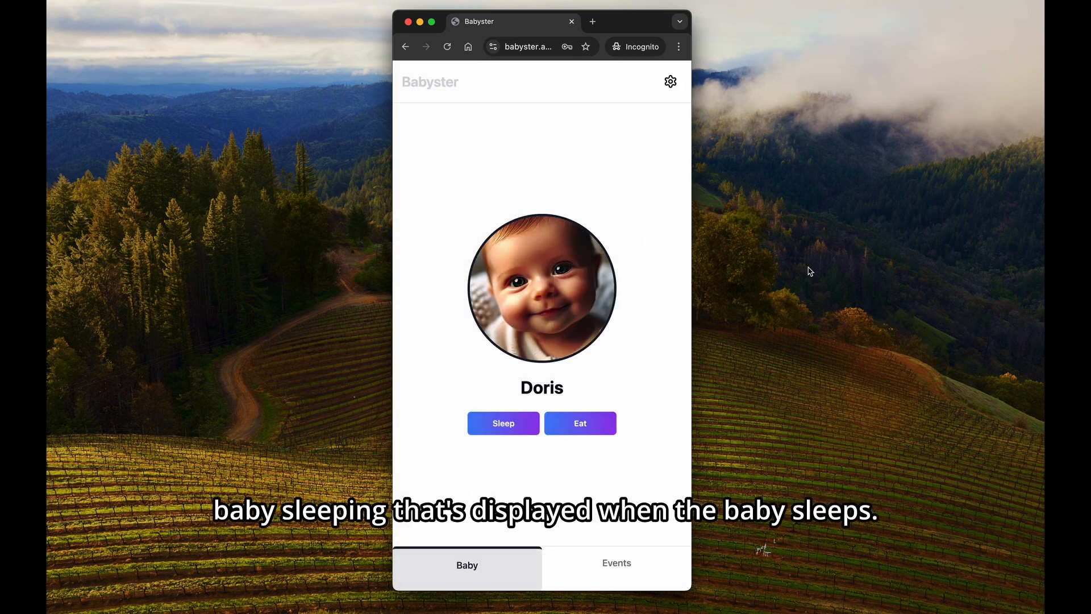
Record Doris as asleep so the sleeping-baby picture is shown, then wake her again
{"action": "left_click", "coordinate": [502, 423]}
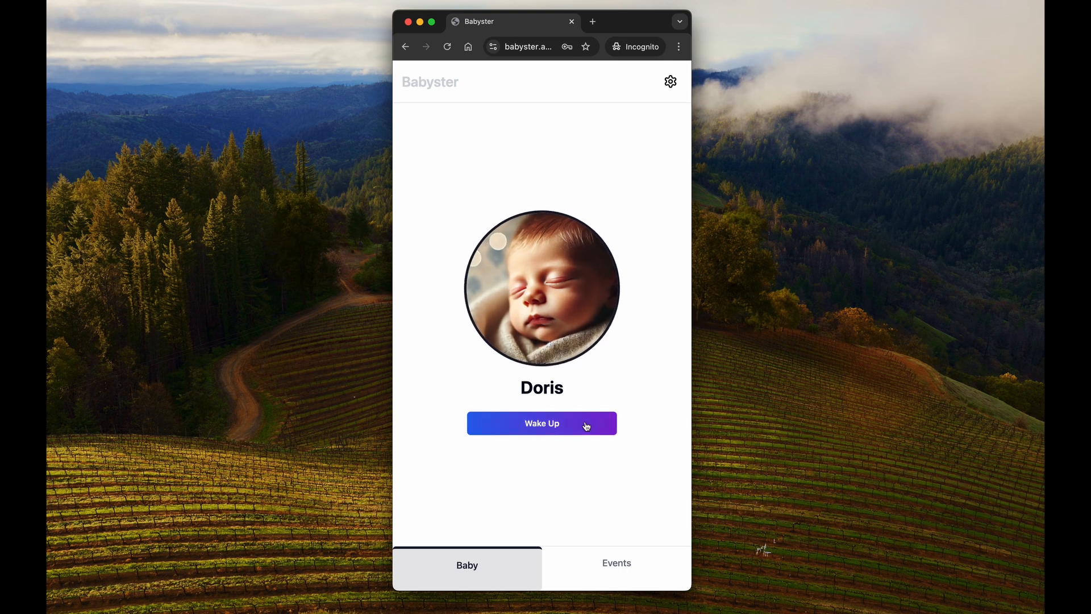
{"action": "left_click", "coordinate": [541, 422]}
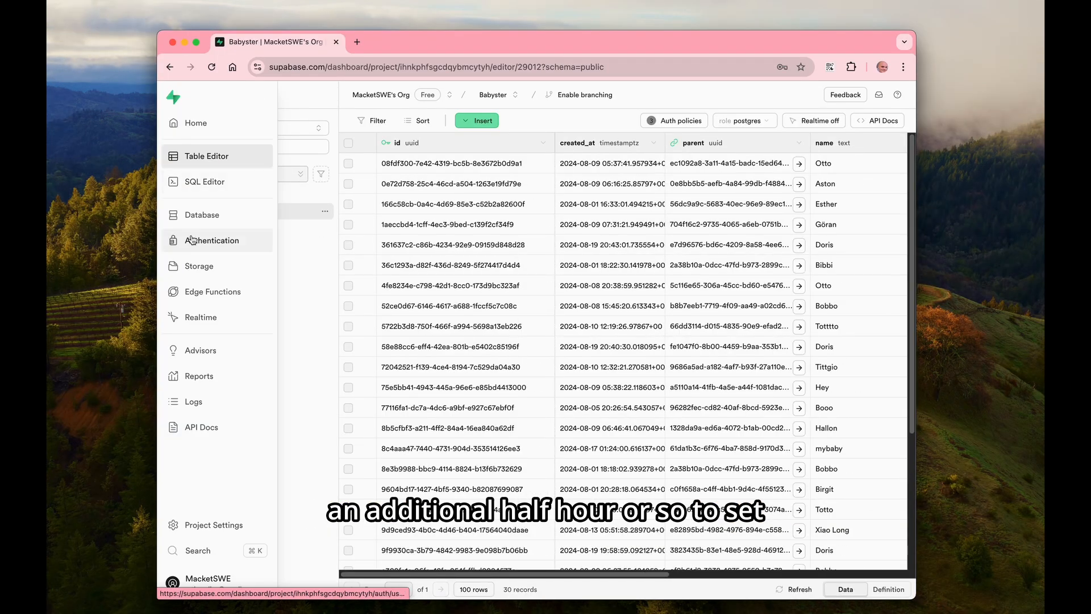
{"action": "left_click", "coordinate": [199, 266]}
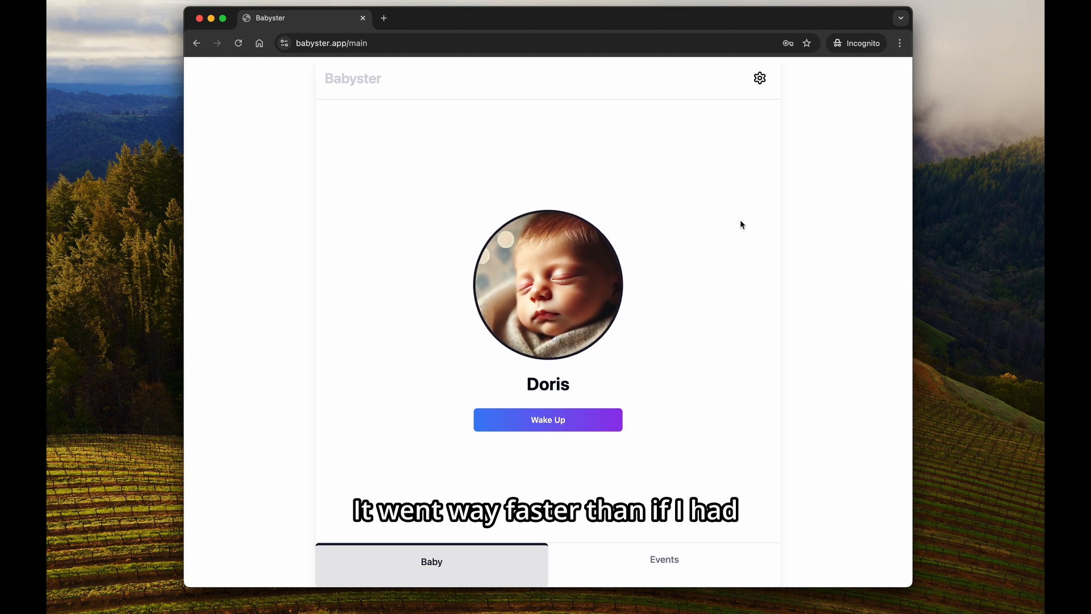
Sign out from the account settings, returning to the Babyster landing page
{"action": "left_click", "coordinate": [759, 77]}
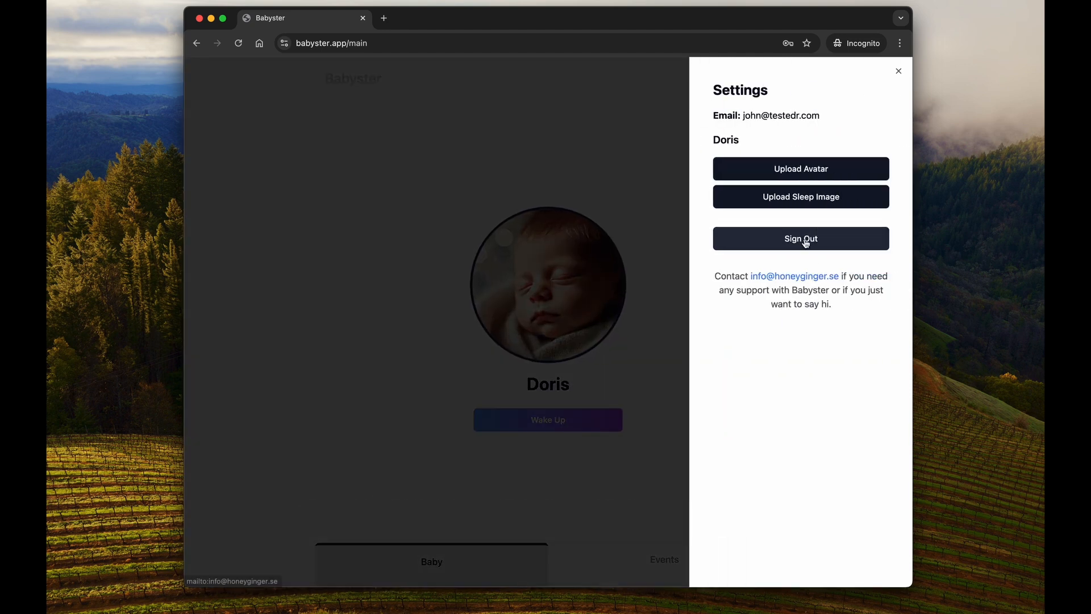
{"action": "left_click", "coordinate": [800, 237]}
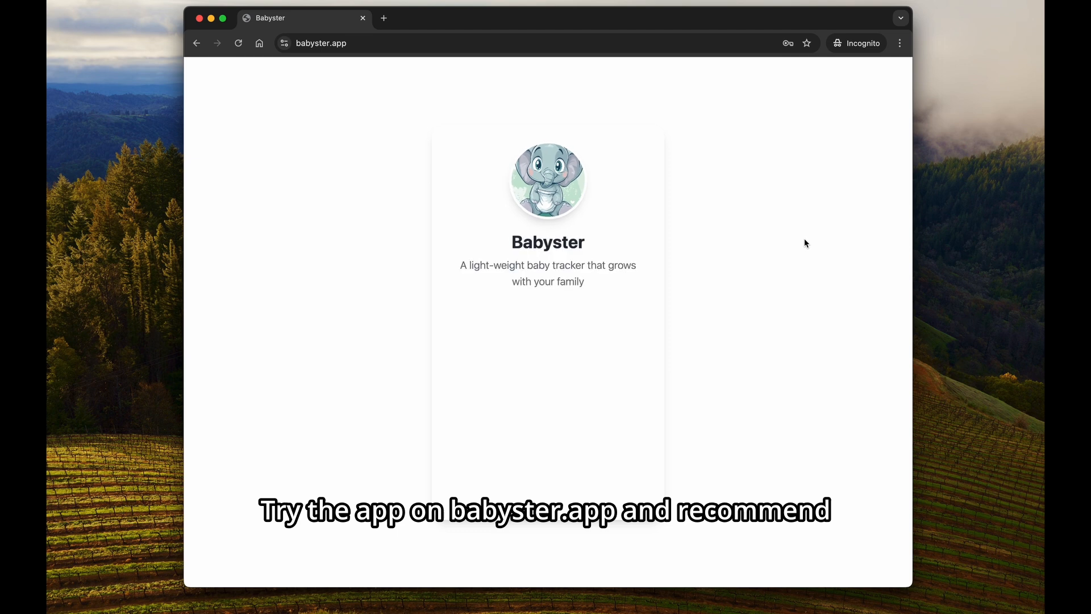